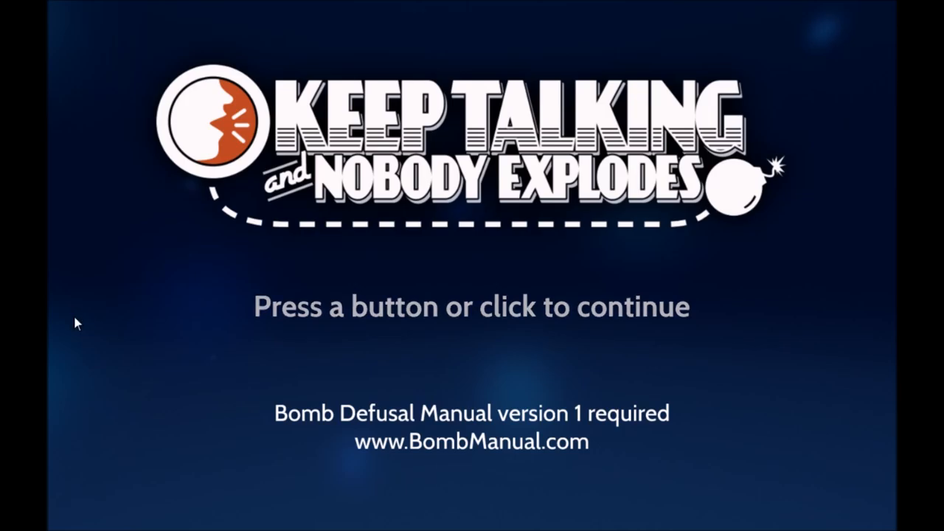
Continue past the title screen to the local-multiplayer intro panel.
{"action": "left_click", "coordinate": [473, 306]}
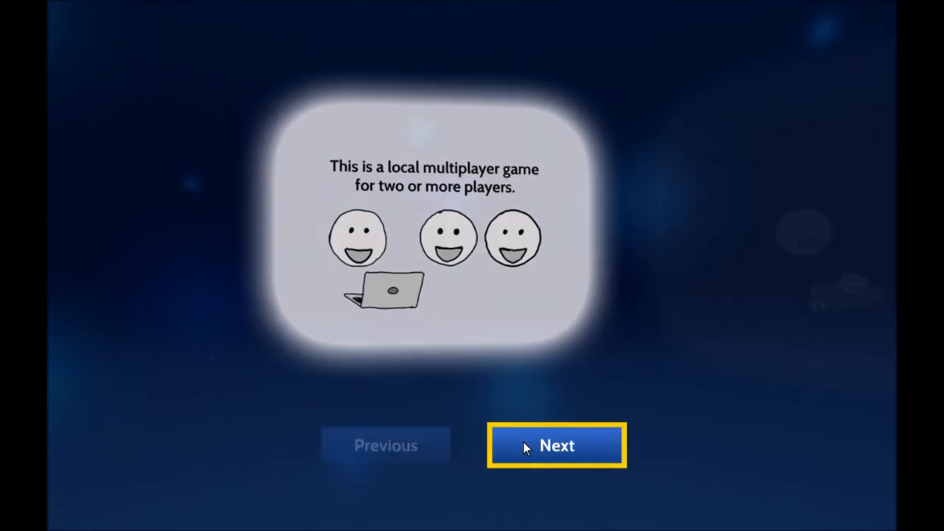
Step through all the Defuser/Expert intro slides and finish the introduction.
{"action": "left_click", "coordinate": [558, 446]}
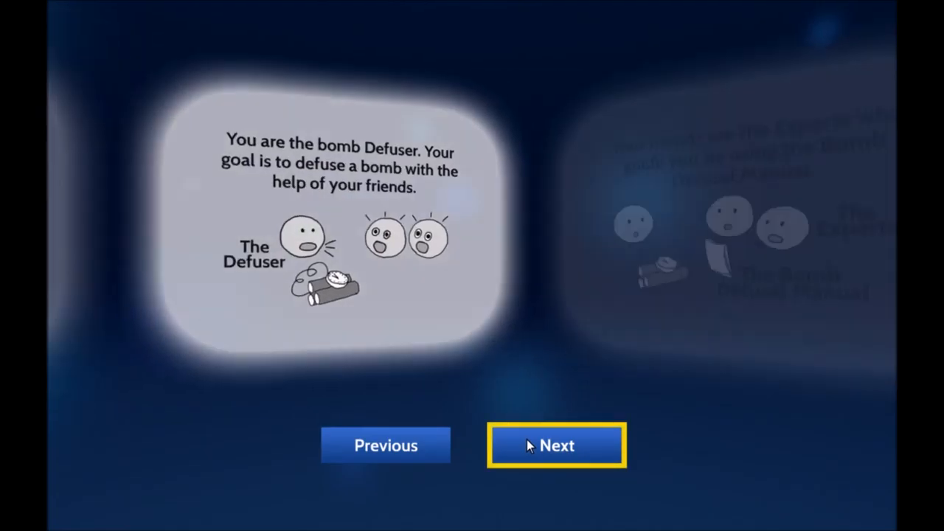
{"action": "left_click", "coordinate": [557, 446]}
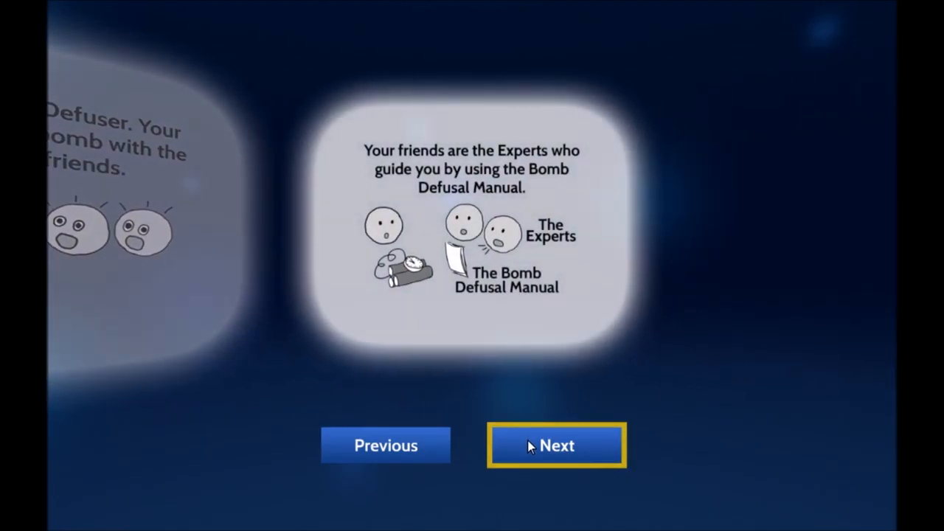
{"action": "left_click", "coordinate": [556, 446]}
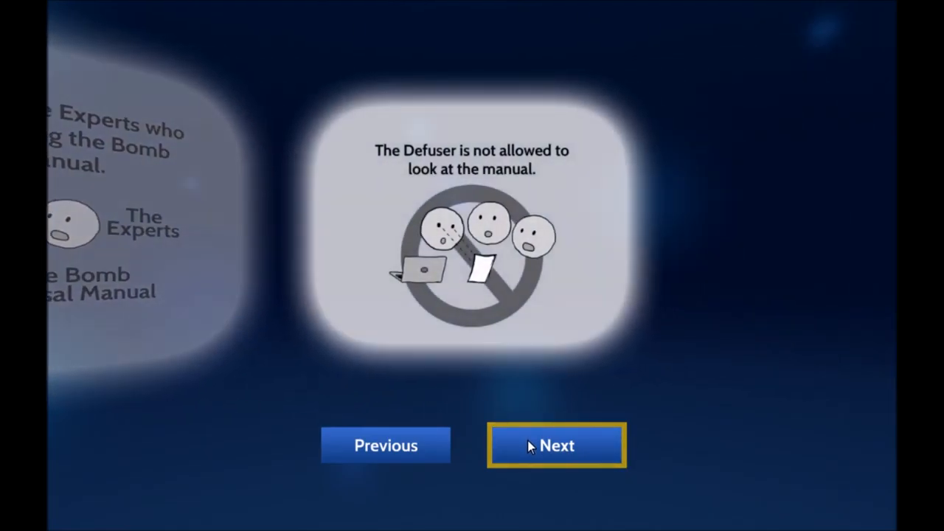
{"action": "left_click", "coordinate": [556, 446]}
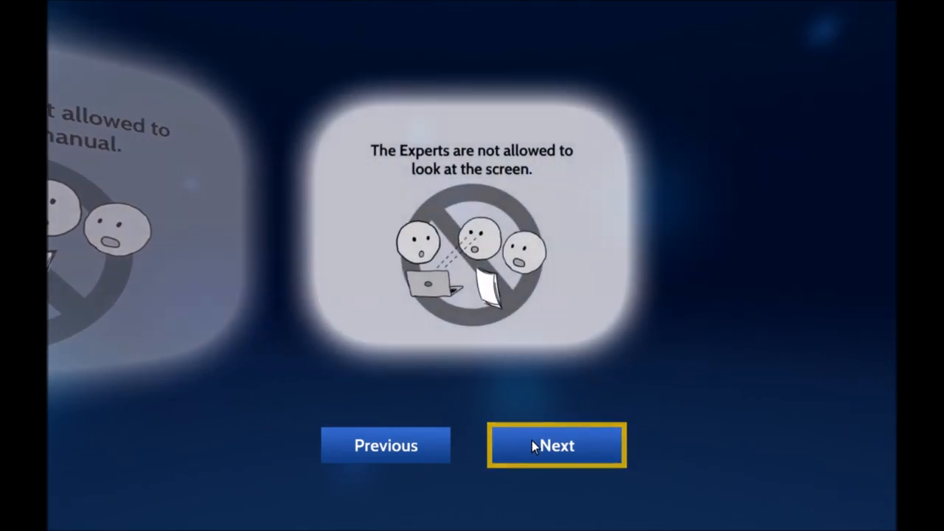
{"action": "left_click", "coordinate": [557, 445]}
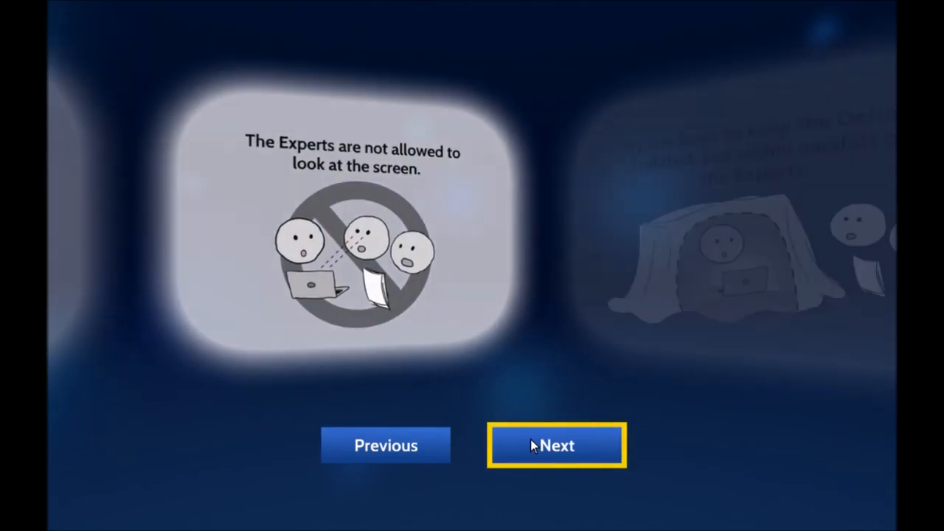
{"action": "left_click", "coordinate": [557, 446]}
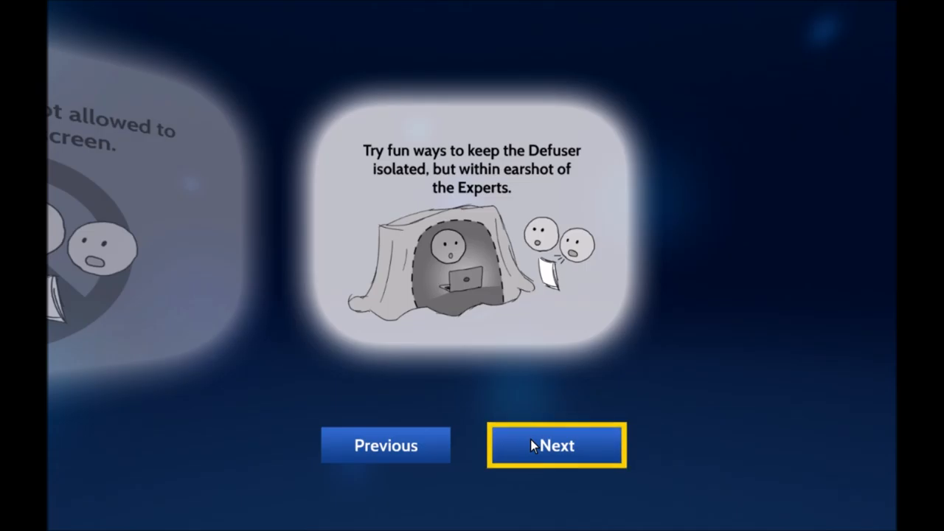
{"action": "left_click", "coordinate": [558, 445]}
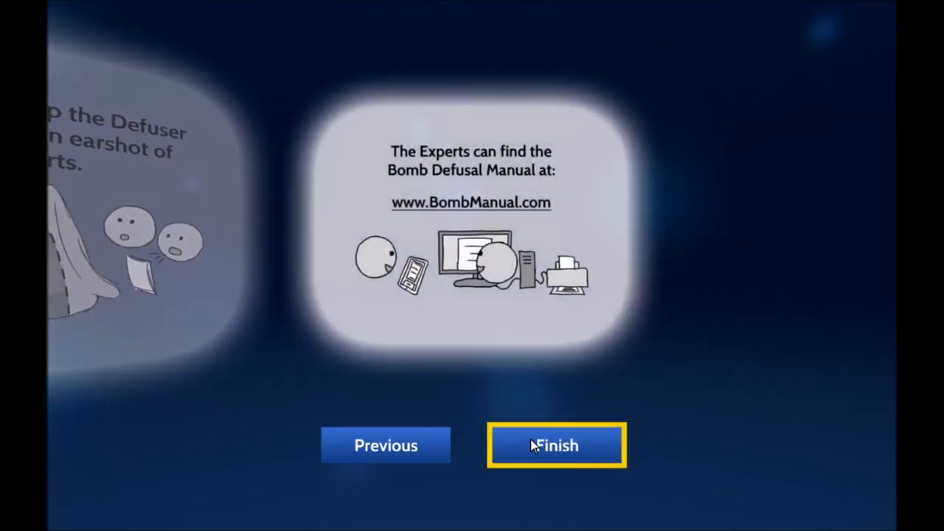
{"action": "left_click", "coordinate": [556, 446]}
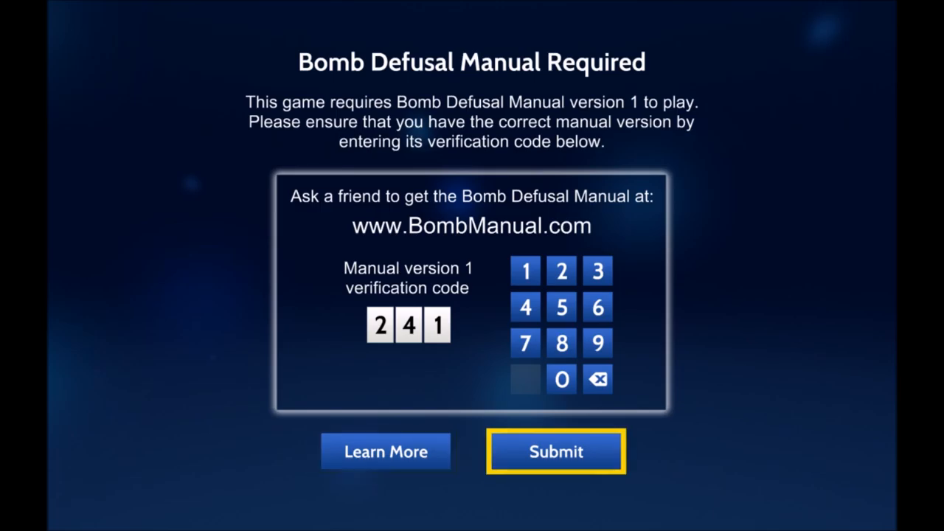
Submit manual verification code 241 and proceed to the controls introduction.
{"action": "left_click", "coordinate": [554, 452]}
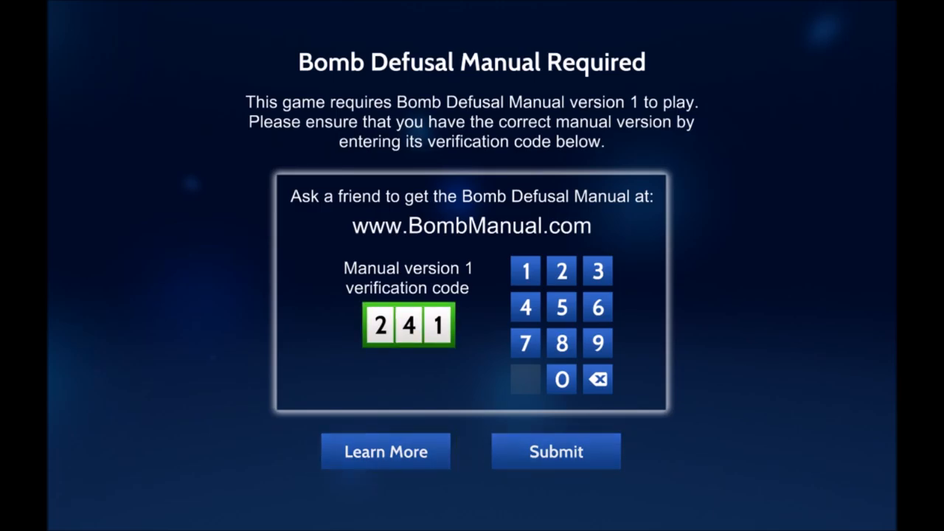
{"action": "left_click", "coordinate": [555, 452]}
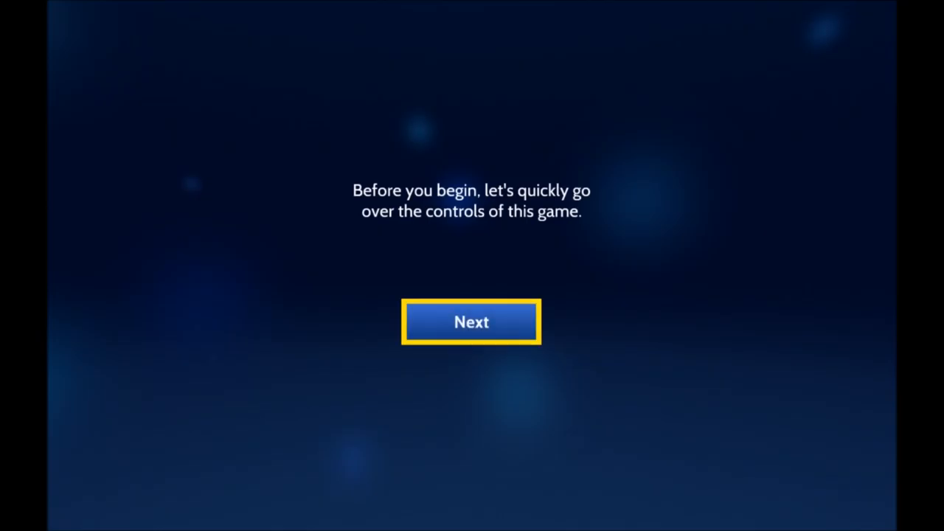
Begin the controls walkthrough so the practice bomb appears on the table.
{"action": "left_click", "coordinate": [472, 322]}
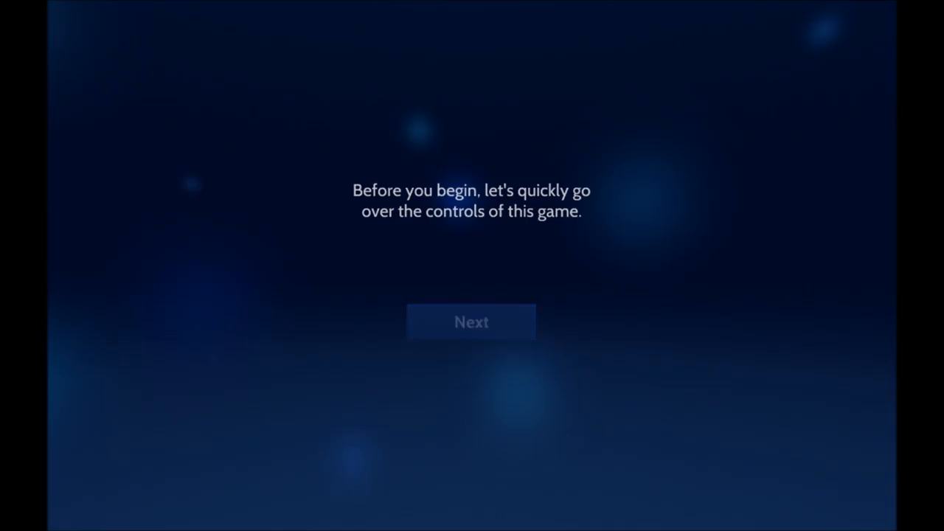
{"action": "left_click", "coordinate": [472, 321]}
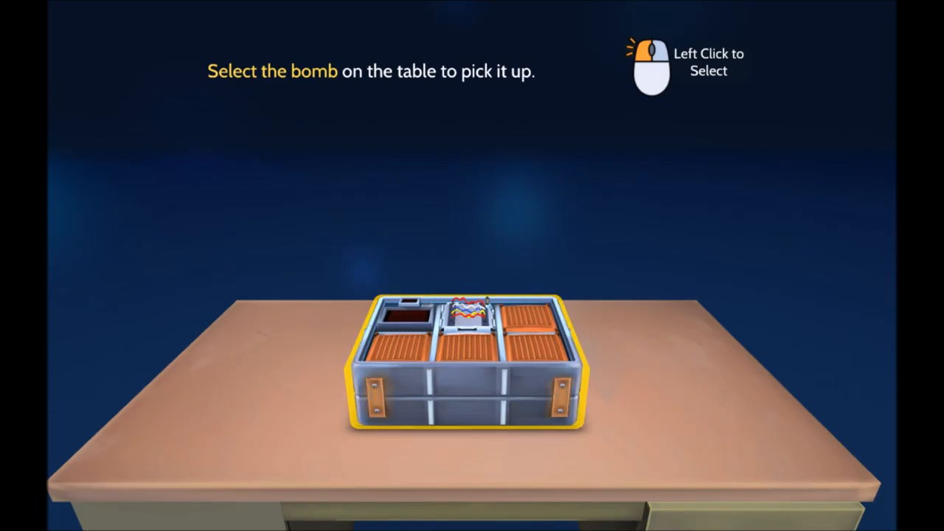
Pick up the practice bomb, cut the blue wire in the top-middle module, and set it down.
{"action": "left_click", "coordinate": [466, 362]}
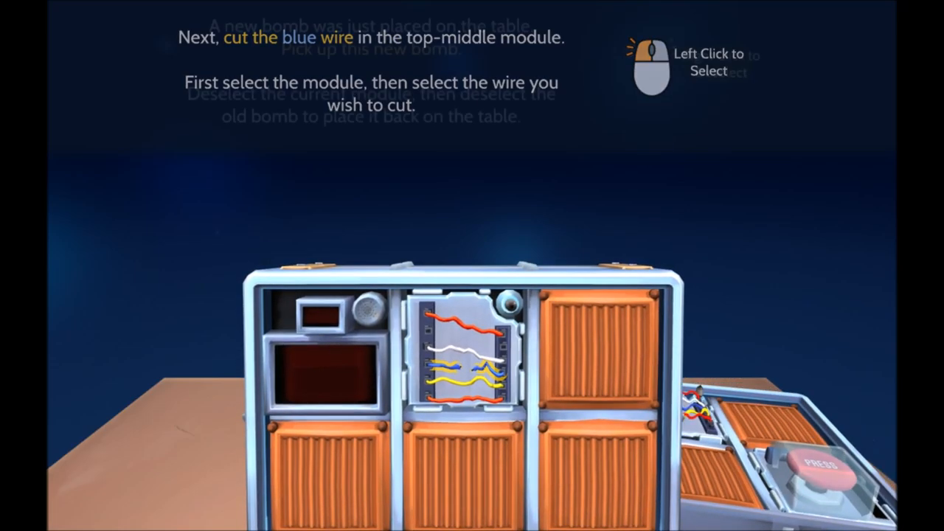
{"action": "left_click", "coordinate": [458, 366]}
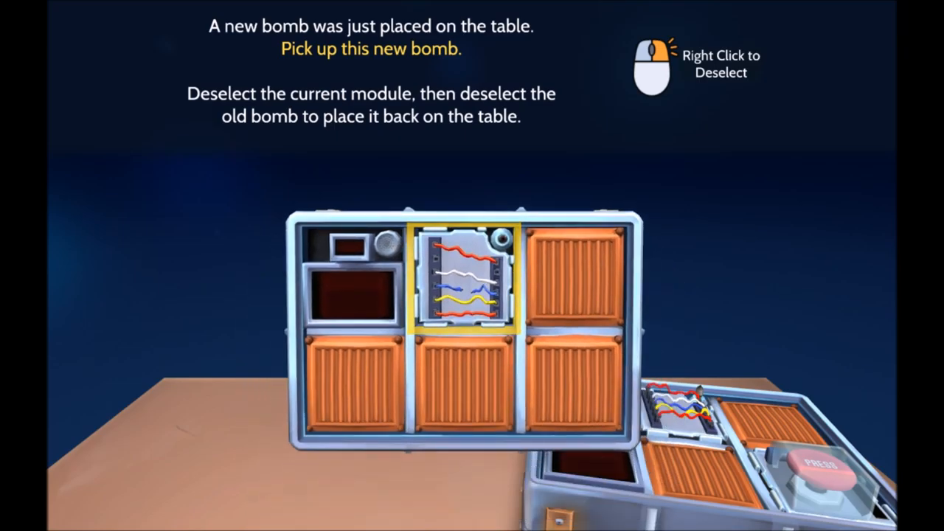
{"action": "right_click", "coordinate": [473, 280]}
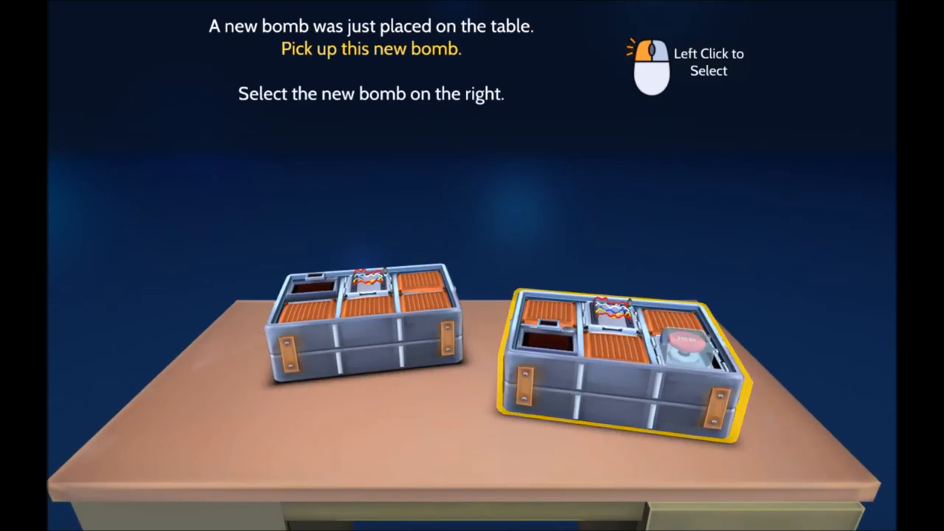
Pick up the right-hand bomb, press its red PRESS button, and put it back down.
{"action": "left_click", "coordinate": [619, 354]}
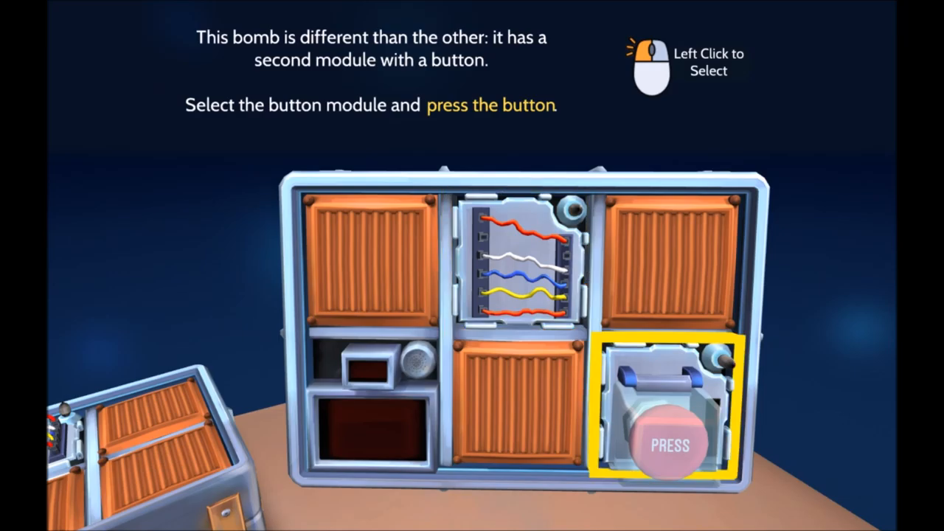
{"action": "left_click", "coordinate": [667, 443]}
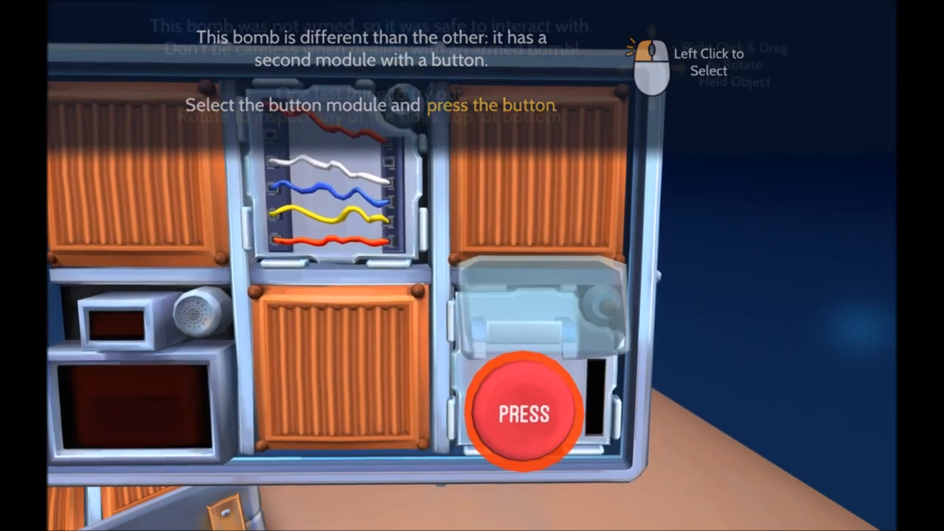
{"action": "left_click", "coordinate": [526, 413]}
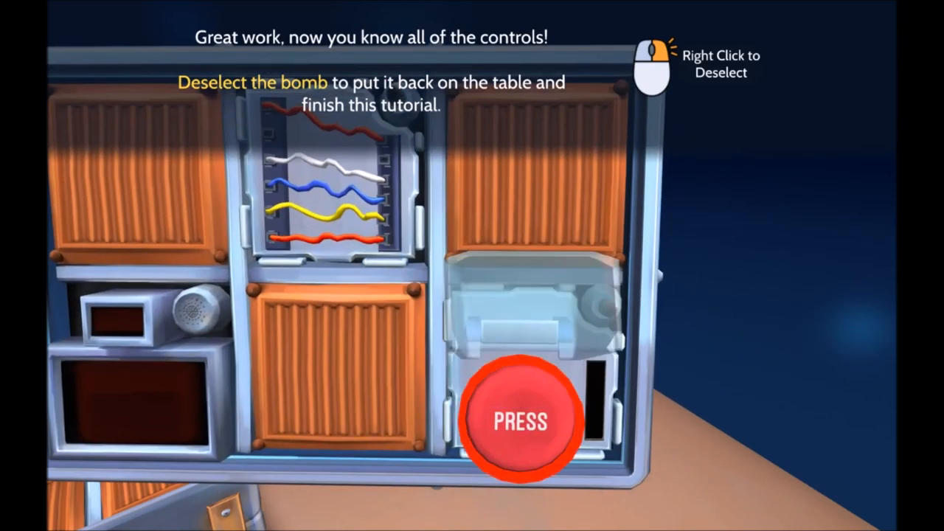
{"action": "right_click", "coordinate": [520, 420]}
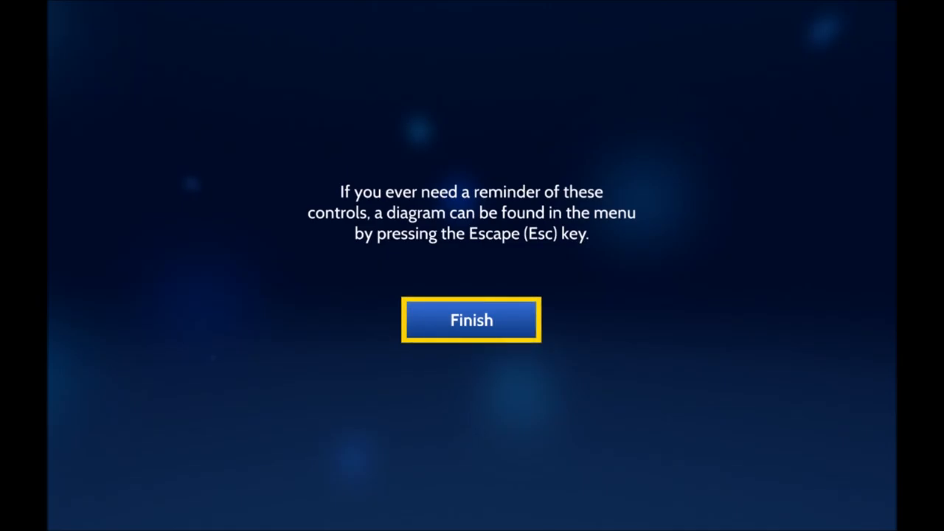
Finish the controls tutorial and browse the Bombs binder's contents on the desk.
{"action": "left_click", "coordinate": [472, 319]}
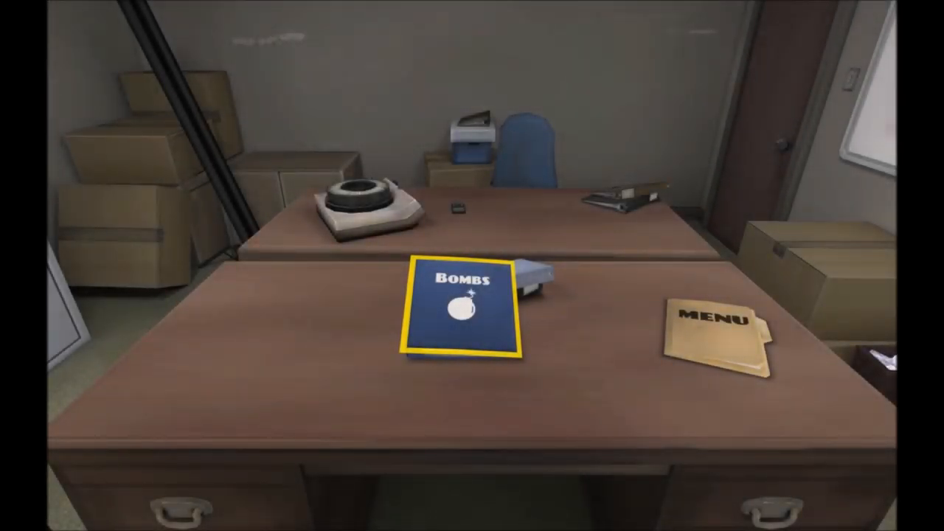
{"action": "left_click", "coordinate": [465, 310]}
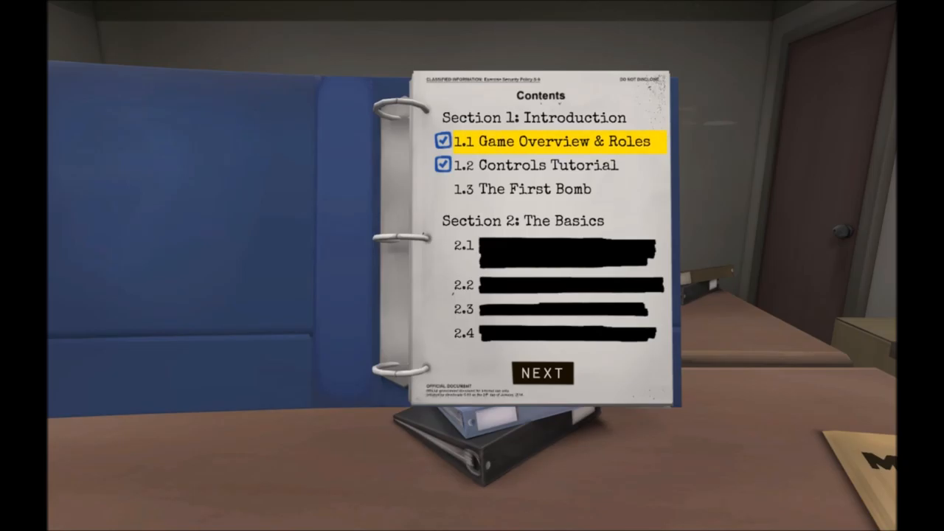
{"action": "left_click", "coordinate": [539, 166]}
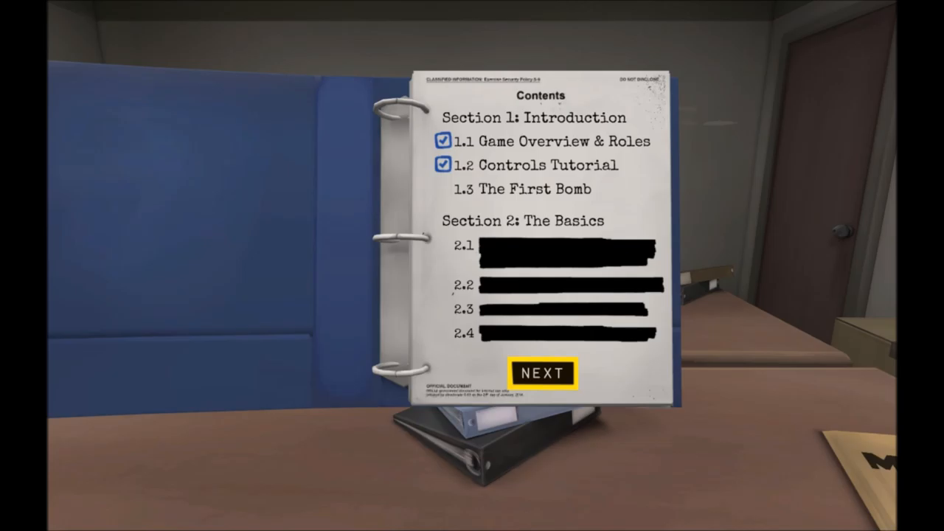
Page through the contents and select '1.3 The First Bomb' briefing.
{"action": "left_click", "coordinate": [543, 371]}
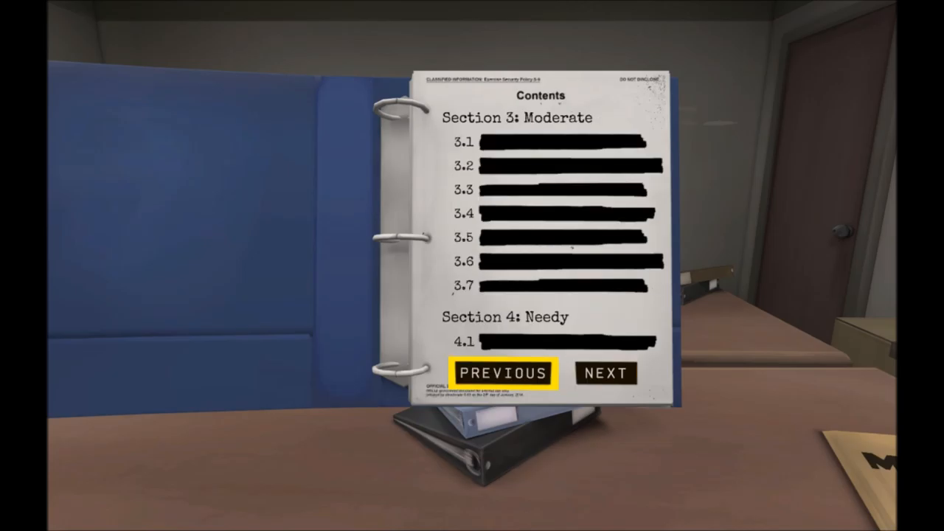
{"action": "left_click", "coordinate": [505, 372]}
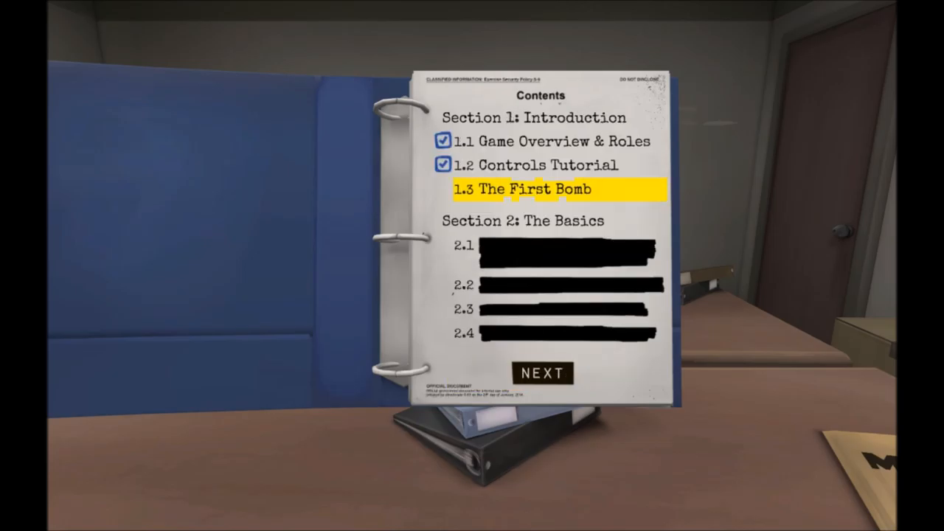
{"action": "left_click", "coordinate": [543, 372]}
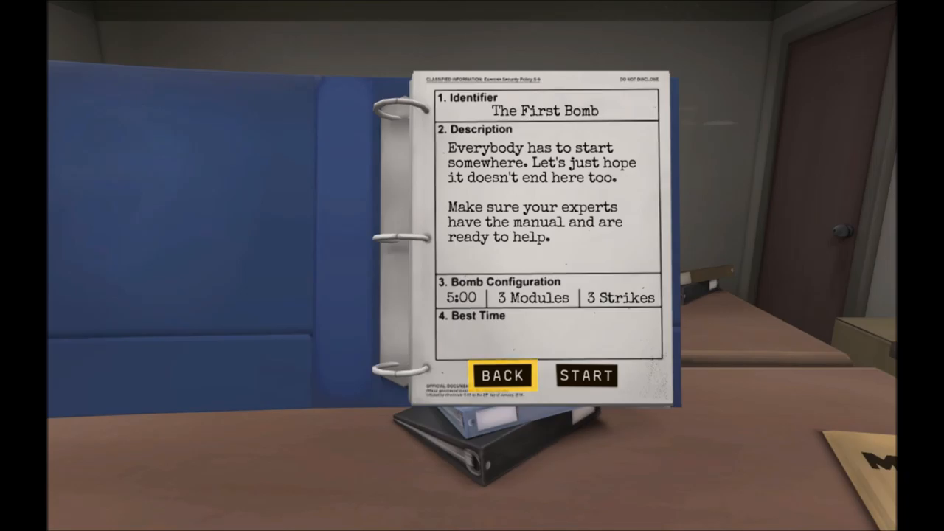
{"action": "mouse_move", "coordinate": [587, 376]}
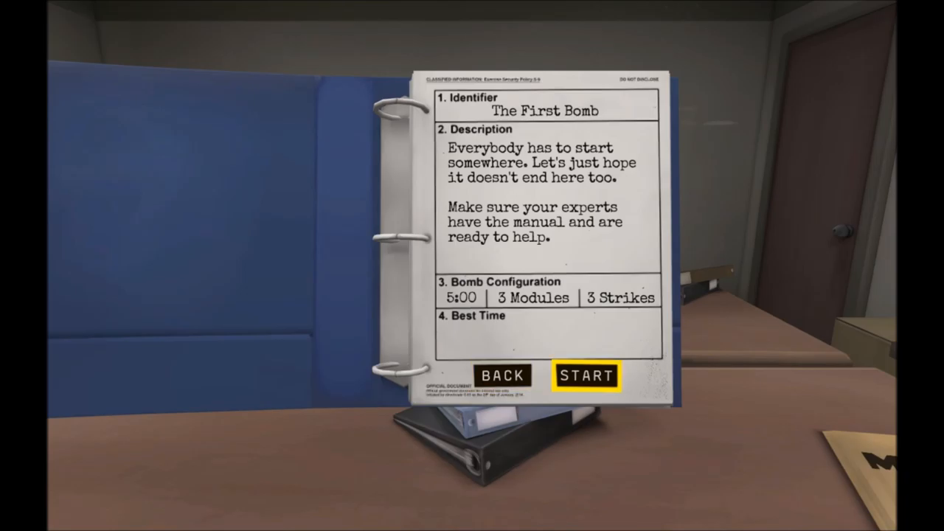
Start The First Bomb mission from its briefing page.
{"action": "left_click", "coordinate": [587, 376]}
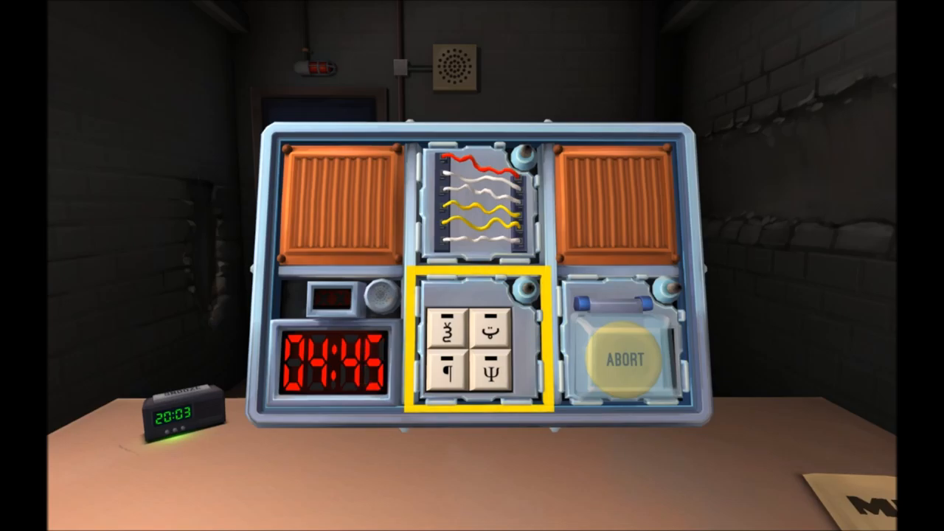
{"action": "left_click", "coordinate": [472, 206]}
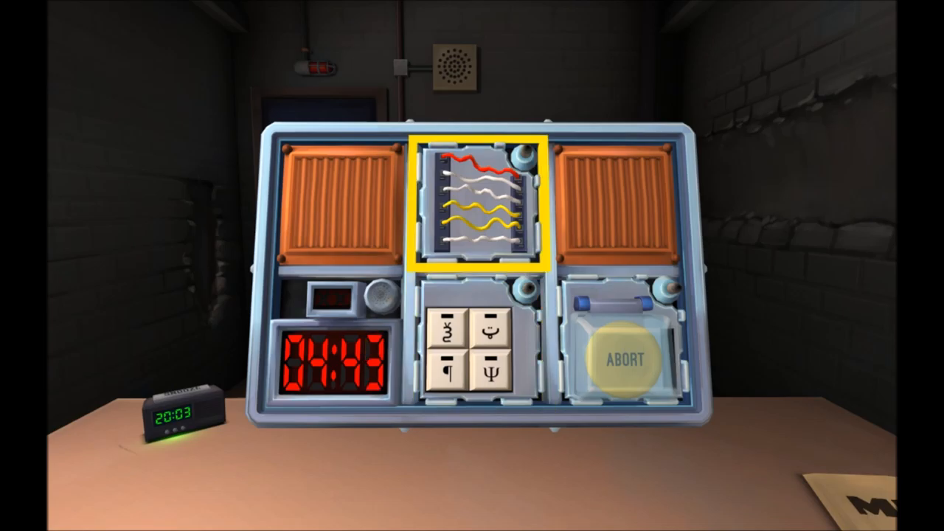
{"action": "left_click", "coordinate": [476, 347]}
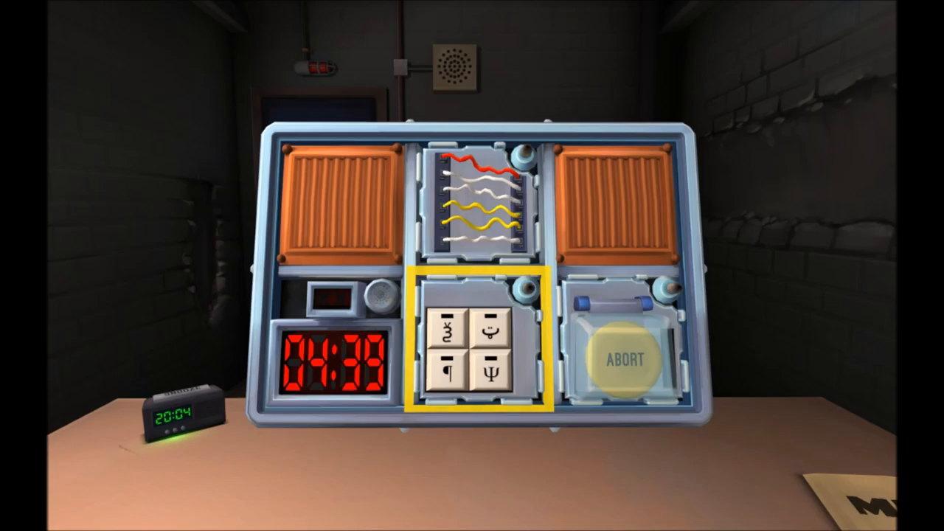
{"action": "left_click", "coordinate": [472, 206]}
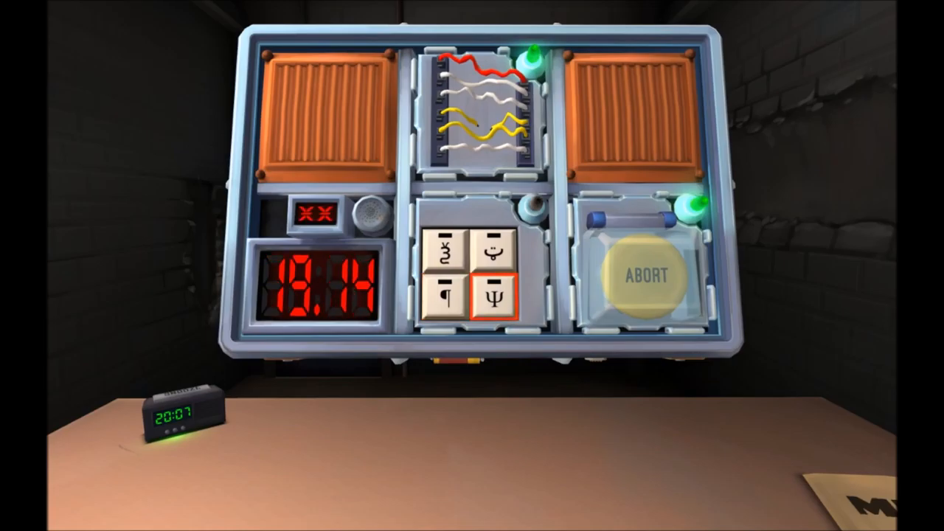
Press the keypad symbols in order Ψ, top-right, ¶, top-left to defuse the bomb.
{"action": "left_click", "coordinate": [493, 298]}
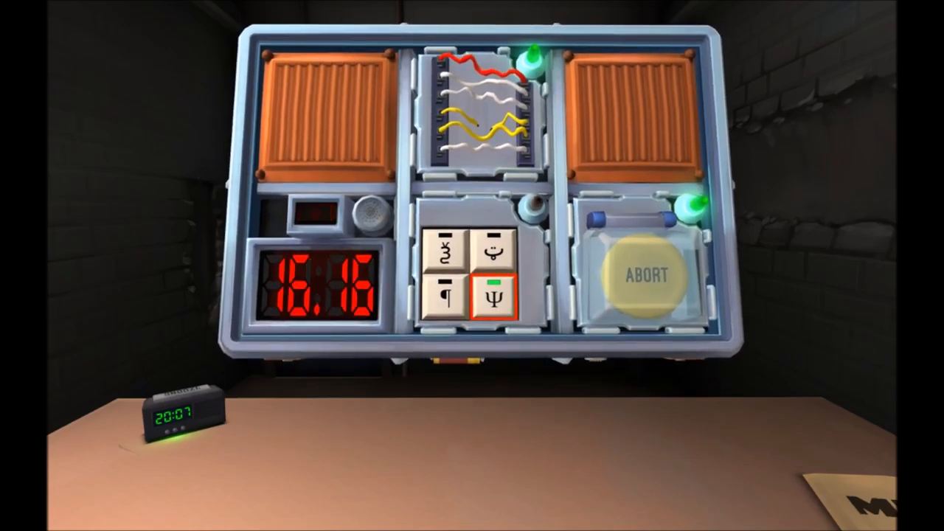
{"action": "left_click", "coordinate": [496, 255]}
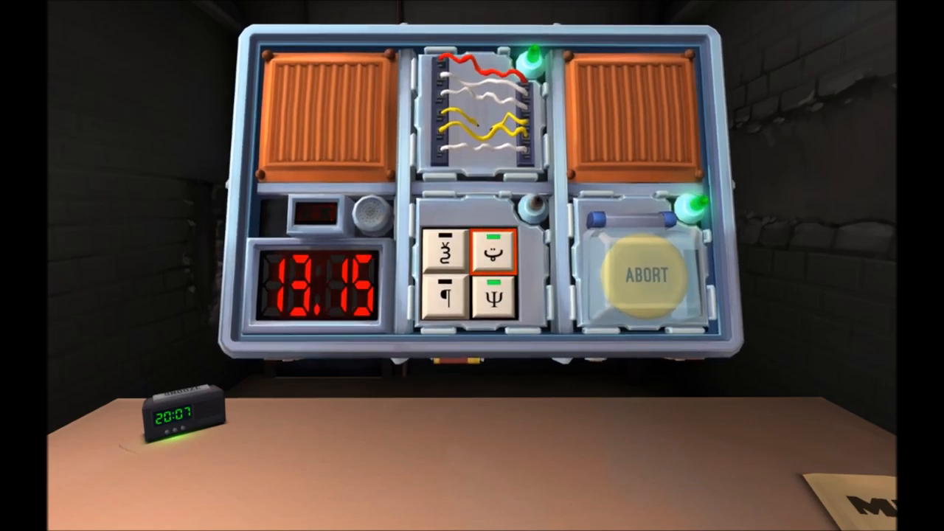
{"action": "left_click", "coordinate": [443, 288]}
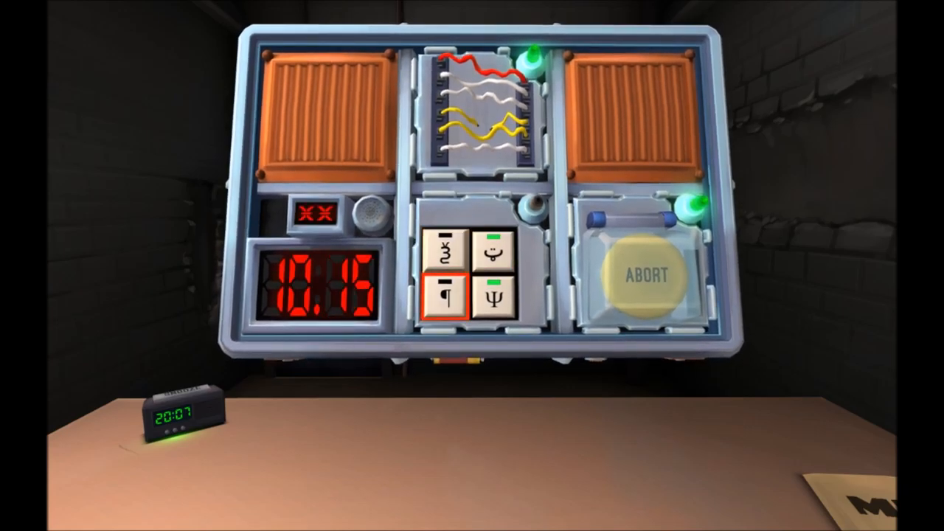
{"action": "left_click", "coordinate": [443, 254]}
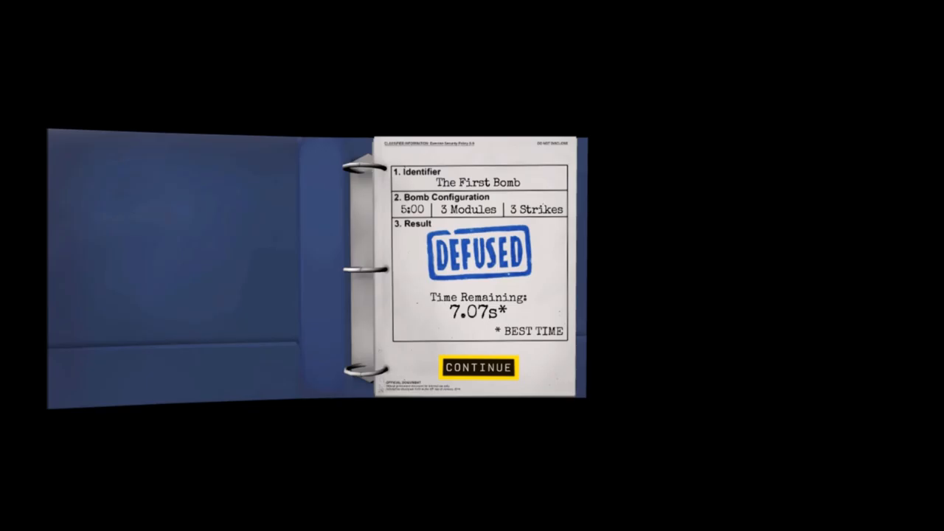
Continue from the defused results back to the office desk.
{"action": "left_click", "coordinate": [478, 367]}
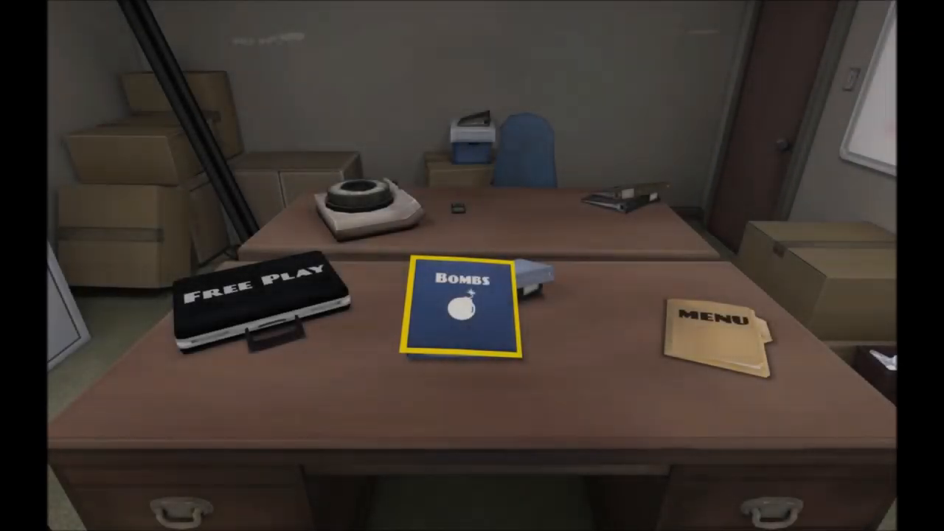
Launch the 'Something Old, Something New' mission from the bombs binder.
{"action": "left_click", "coordinate": [465, 310]}
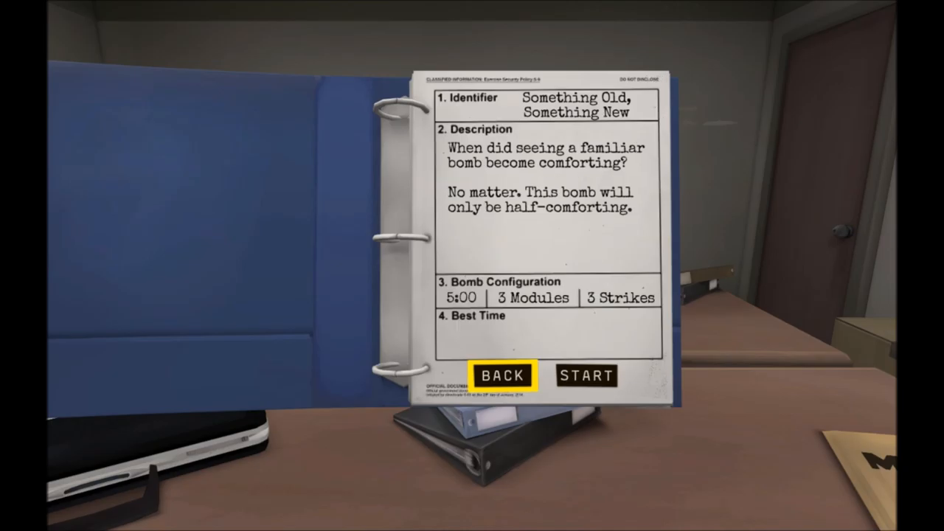
{"action": "mouse_move", "coordinate": [588, 376]}
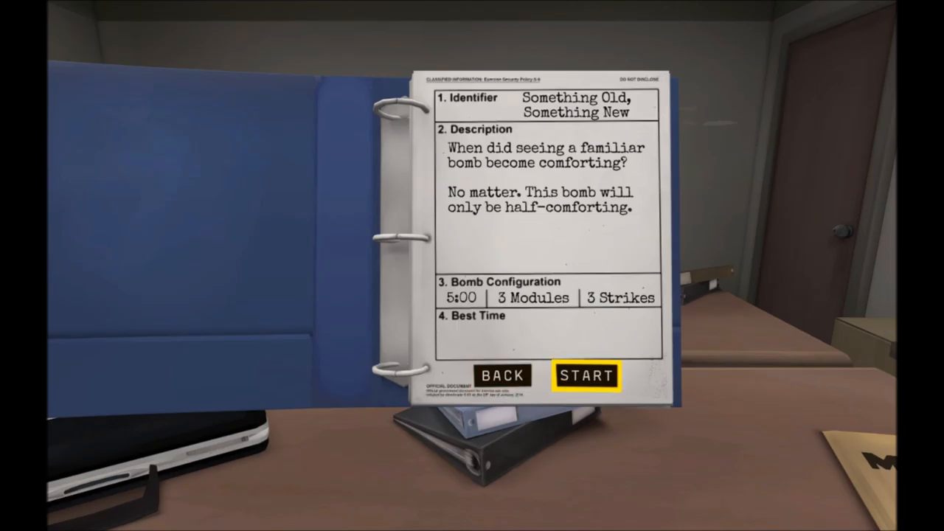
{"action": "left_click", "coordinate": [587, 376]}
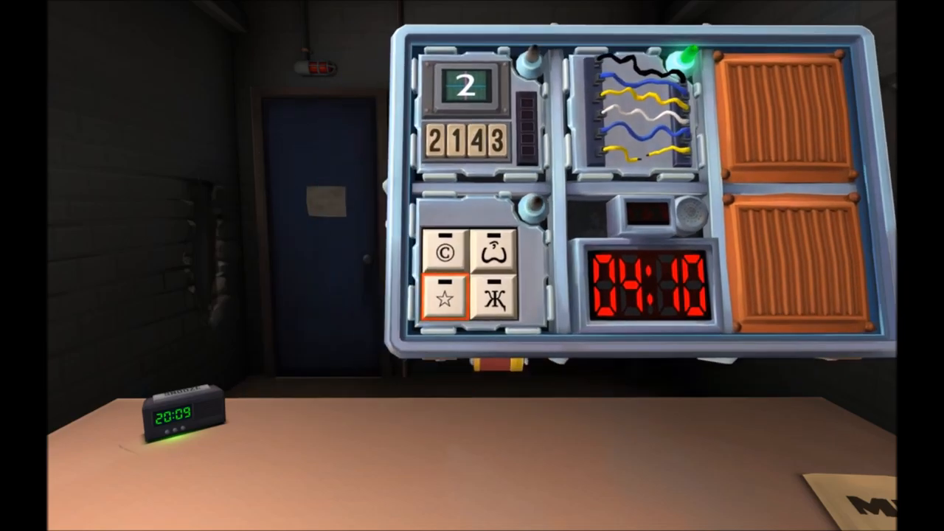
Enter the keypad sequence ©, curly symbol, Ж, then ☆ to light the green completion light.
{"action": "left_click", "coordinate": [444, 254]}
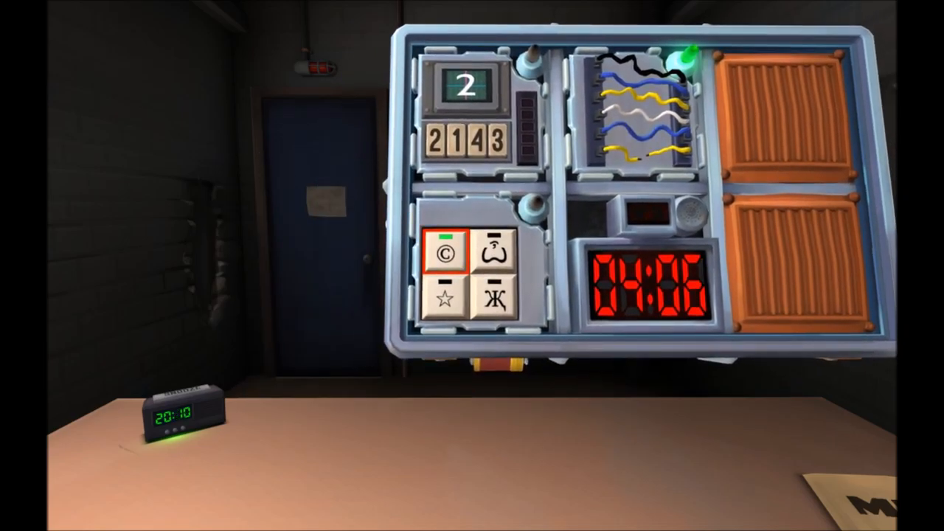
{"action": "left_click", "coordinate": [499, 254]}
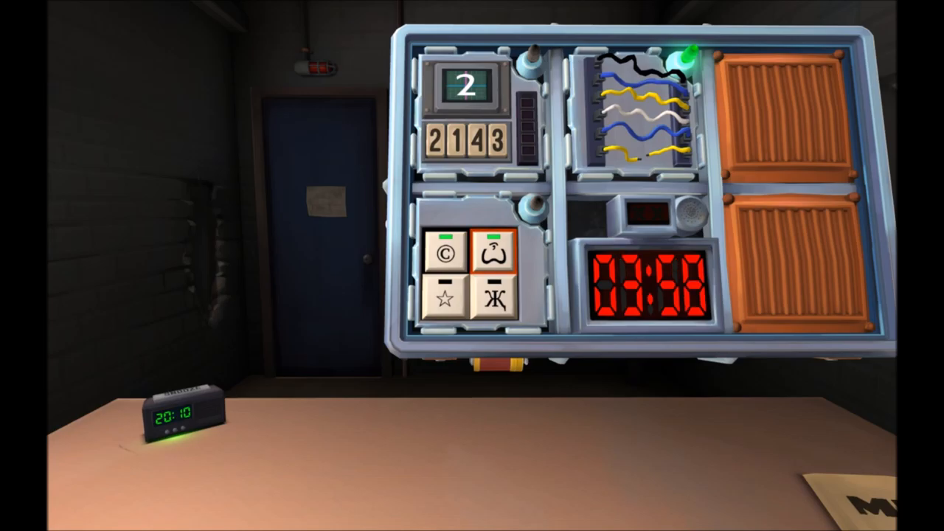
{"action": "left_click", "coordinate": [496, 298]}
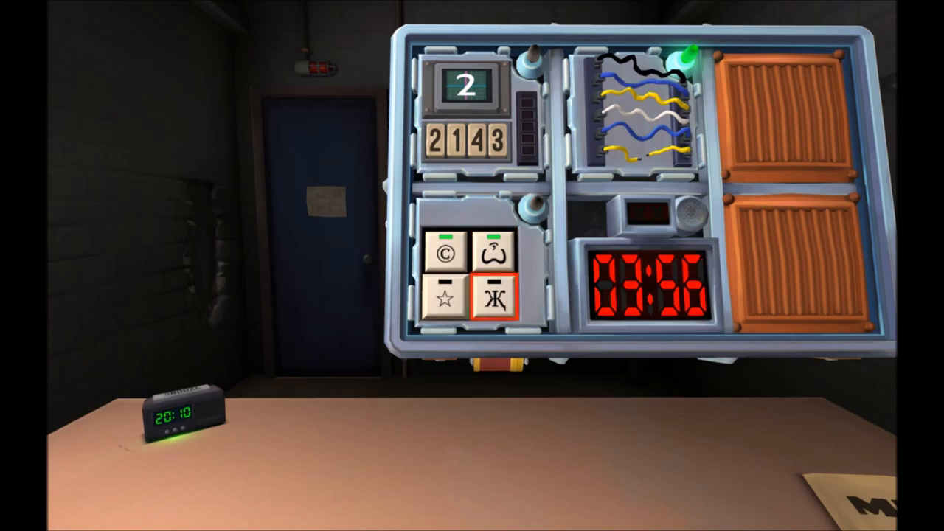
{"action": "left_click", "coordinate": [495, 298]}
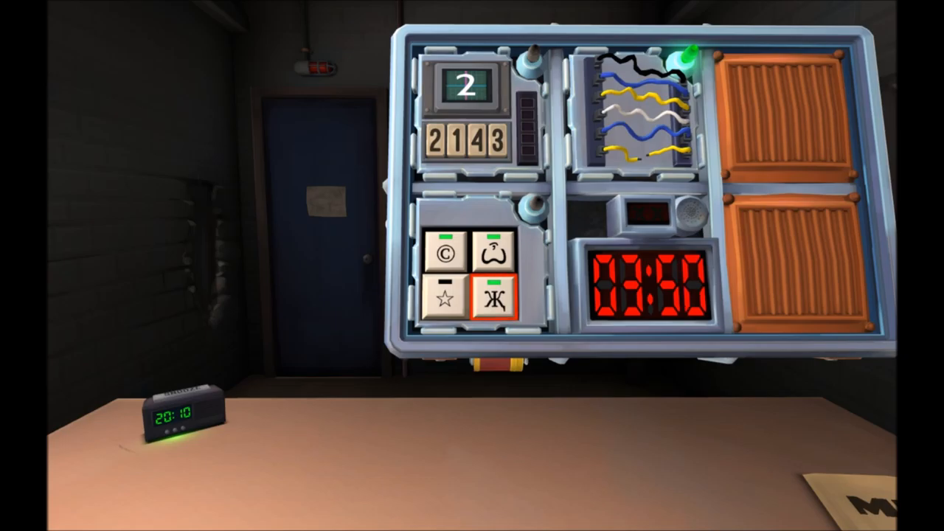
{"action": "left_click", "coordinate": [446, 298]}
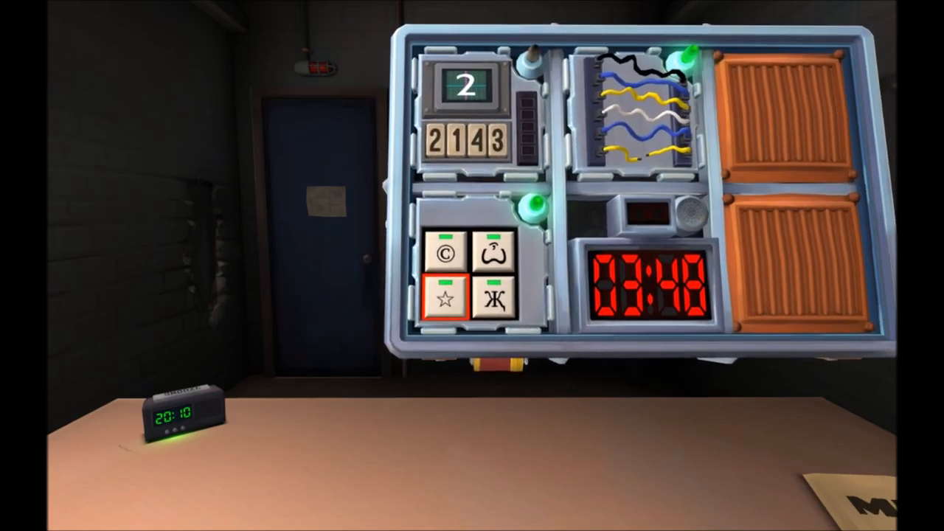